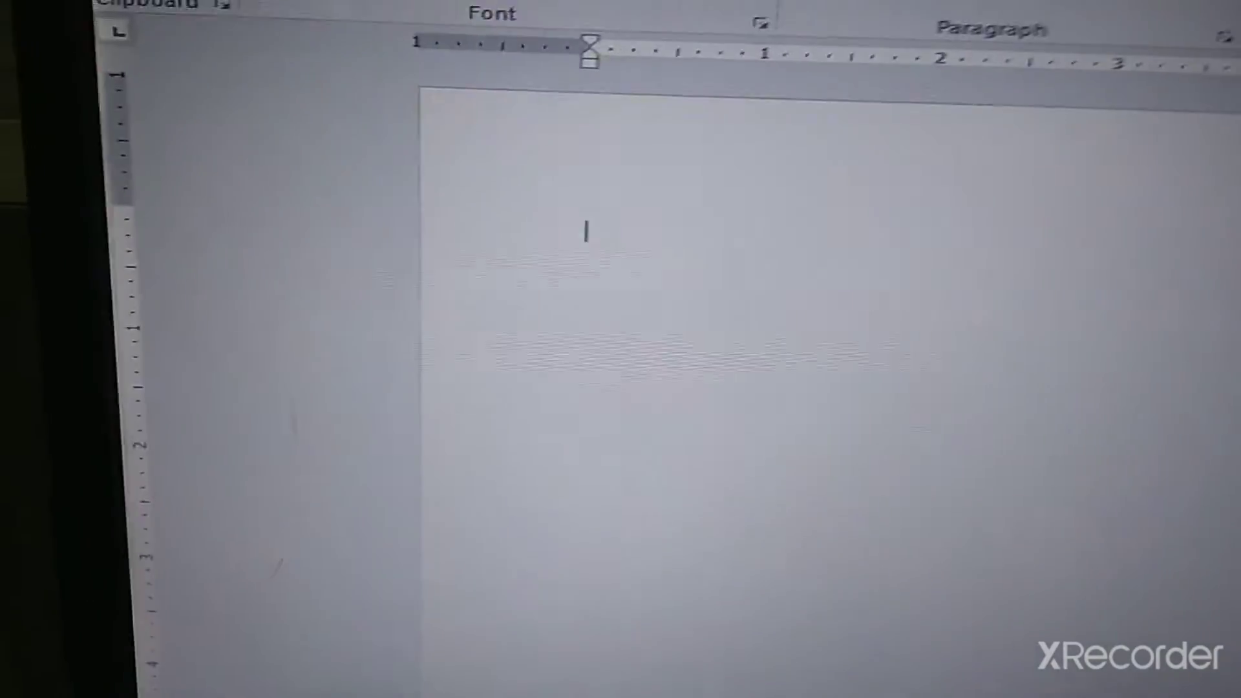
# Switch to the Insert tab of the ribbon
pyautogui.click(420, 142)
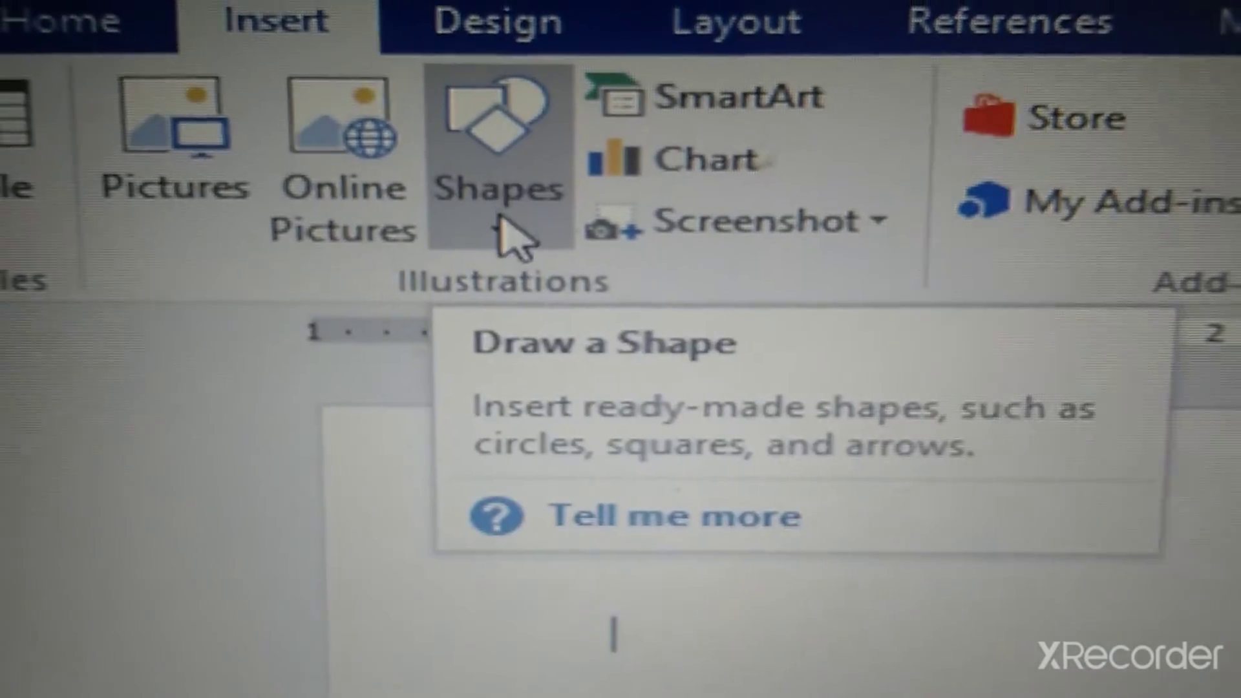
# Open the Shapes gallery to pick the Oval shape
pyautogui.click(497, 158)
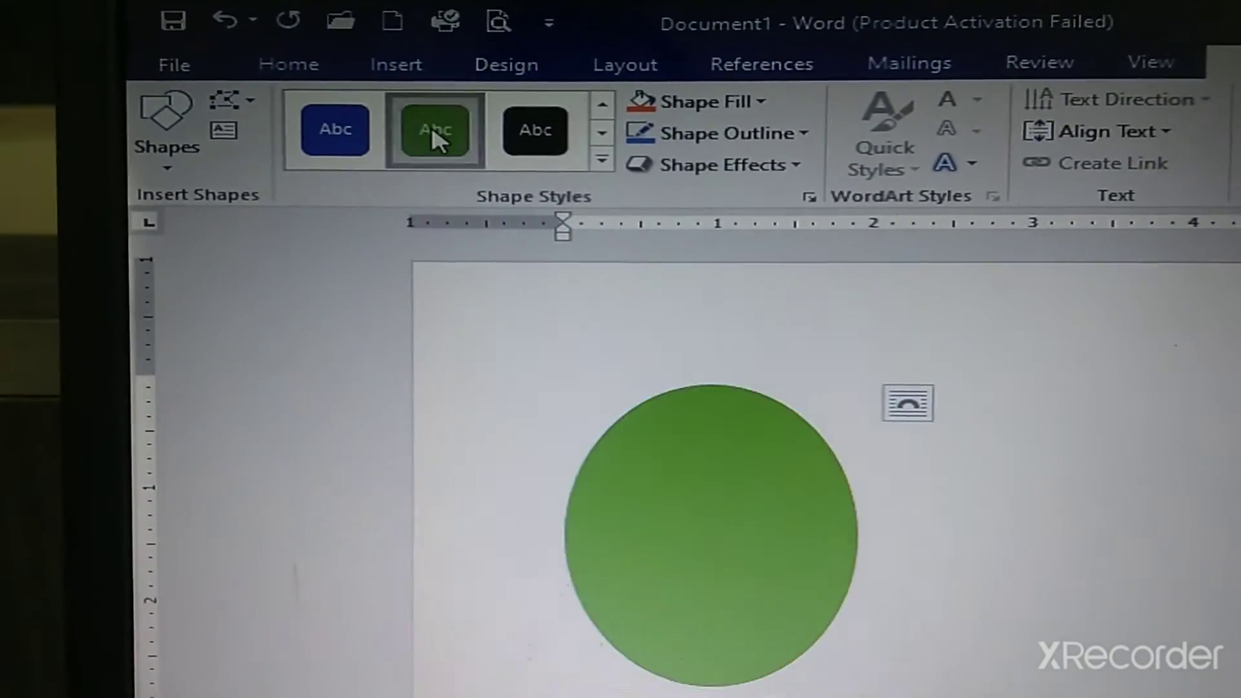
# Select the oval and apply an orange-gold shape style in place of the green
pyautogui.click(708, 515)
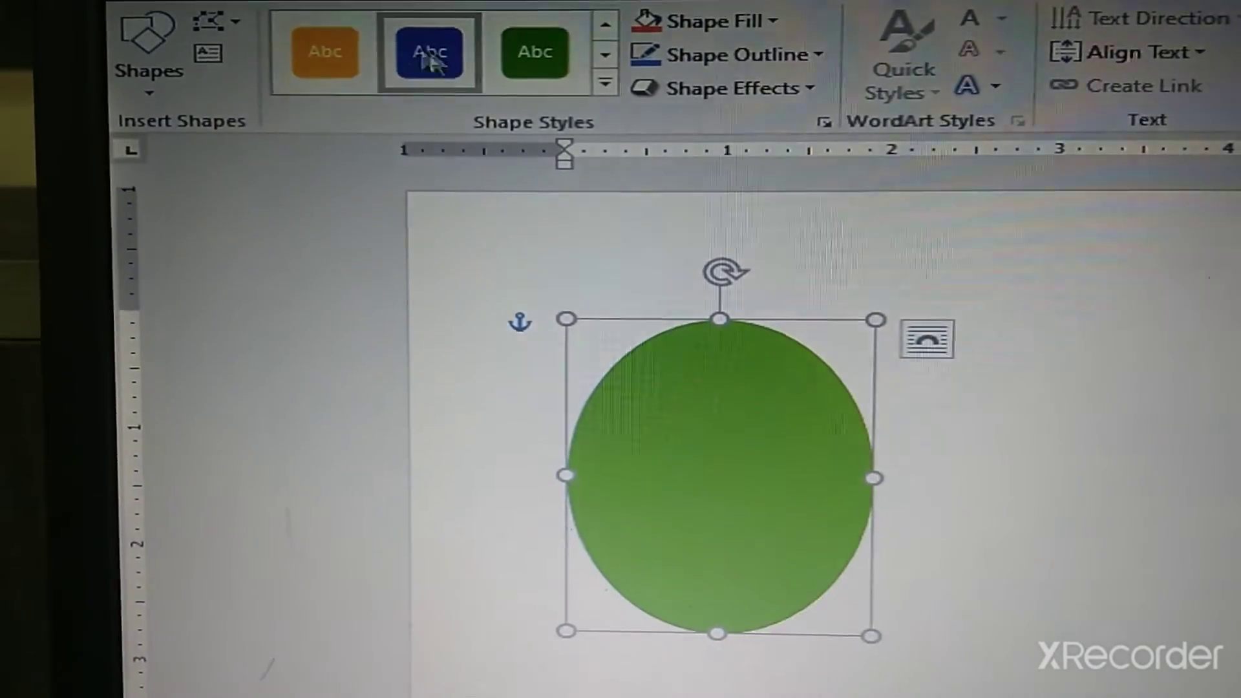
pyautogui.click(325, 52)
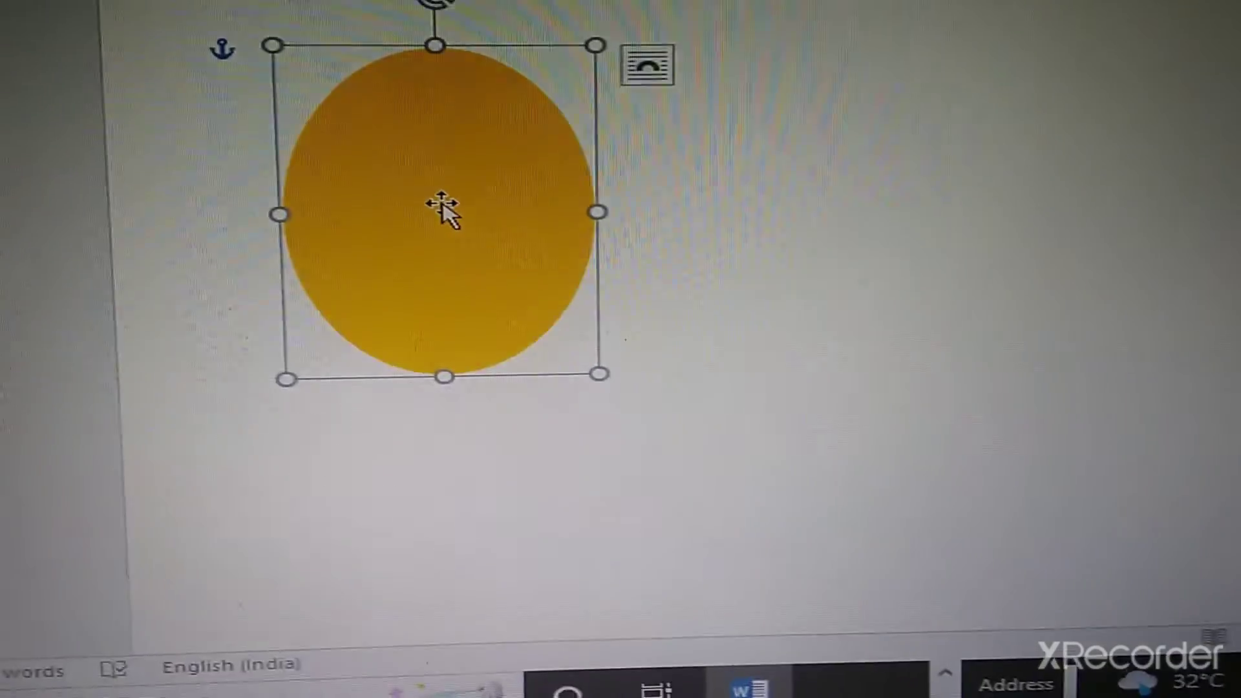
# Add text to the oval from its shortcut menu and type 'Keep Smiling'
pyautogui.rightClick(443, 214)
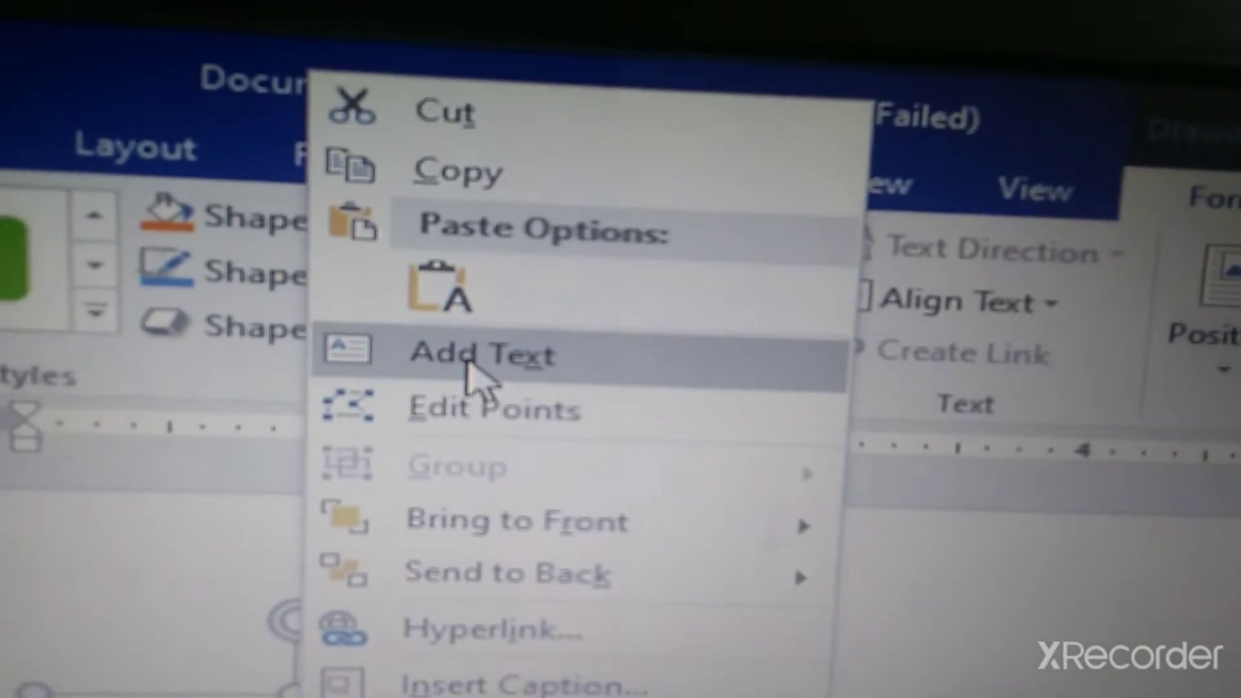
pyautogui.click(481, 353)
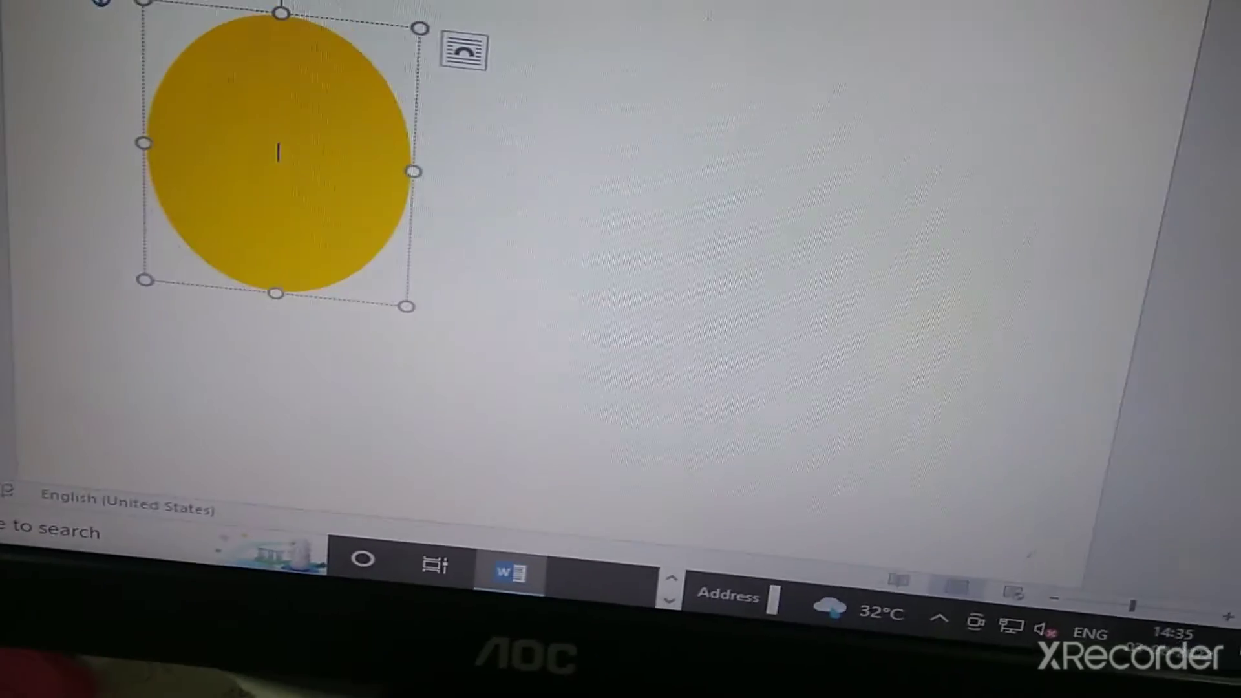
pyautogui.write('Keep')
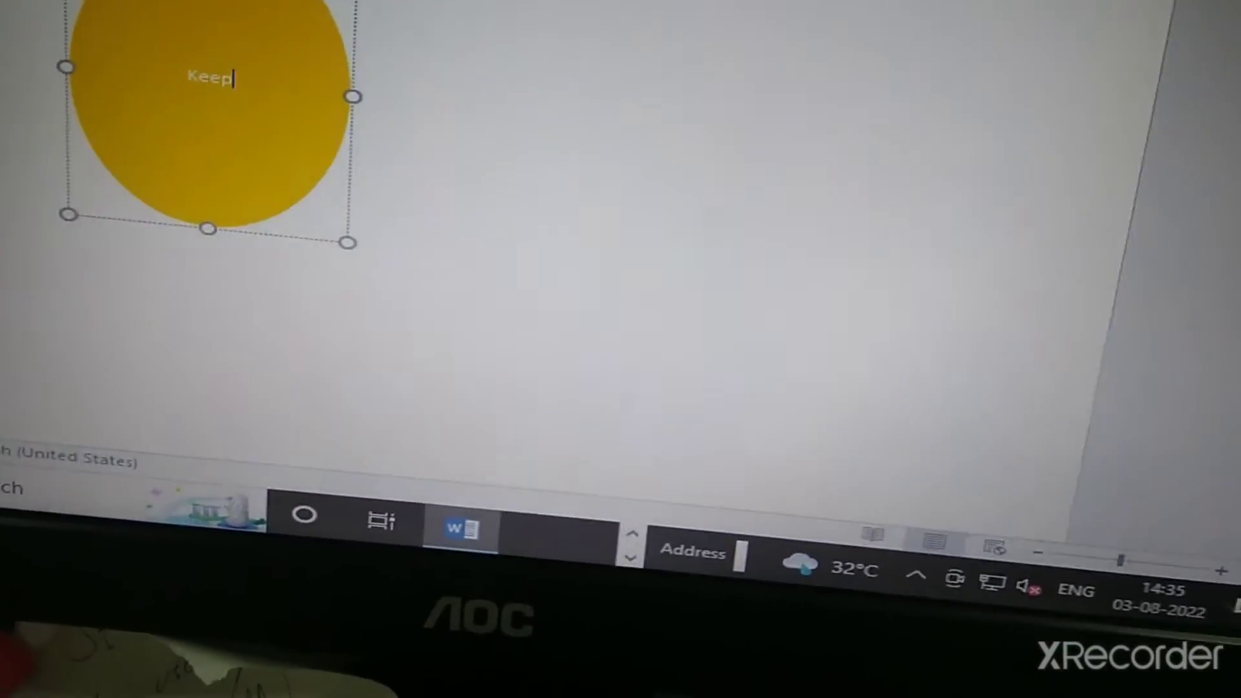
pyautogui.write('Sm')
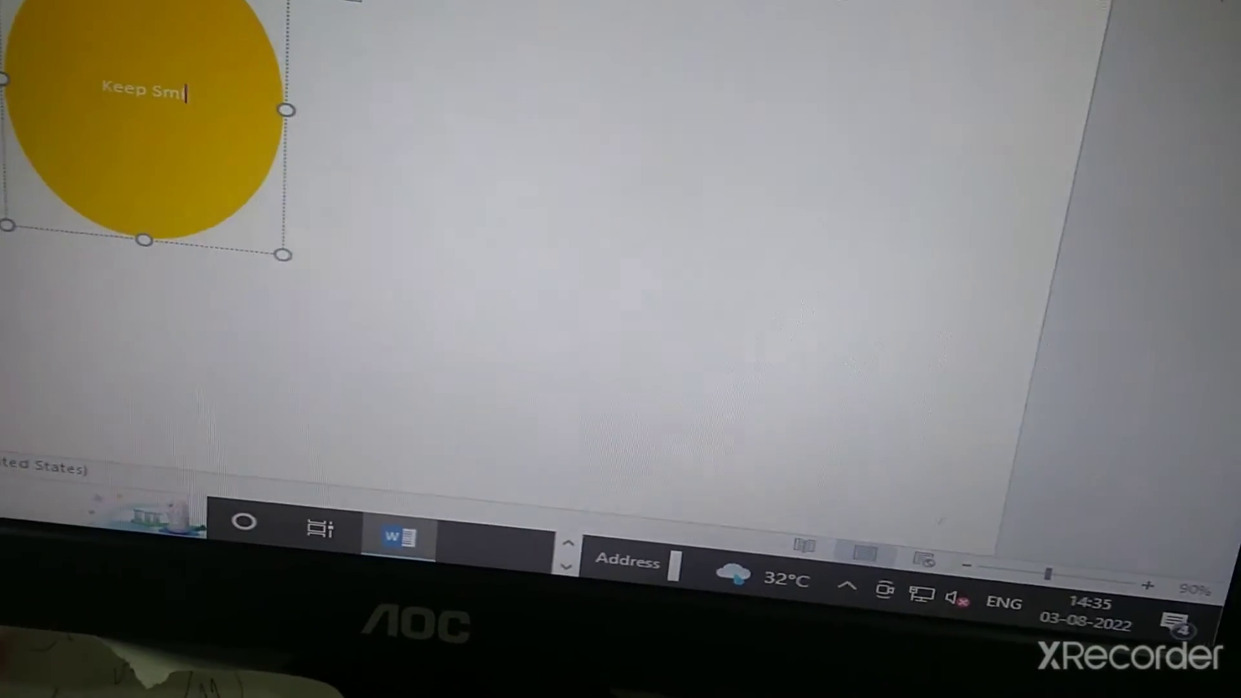
pyautogui.write('iling')
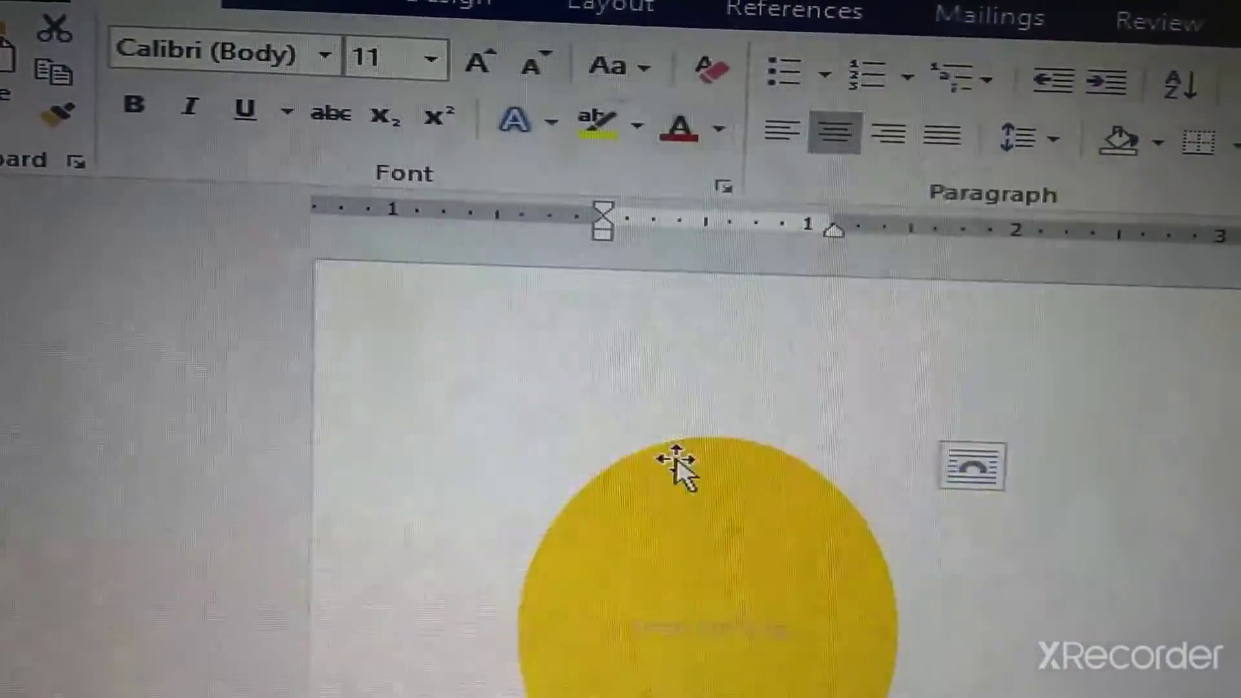
# Select the 'Keep Smiling' text and choose a larger size from the Font Size list
pyautogui.click(676, 467)
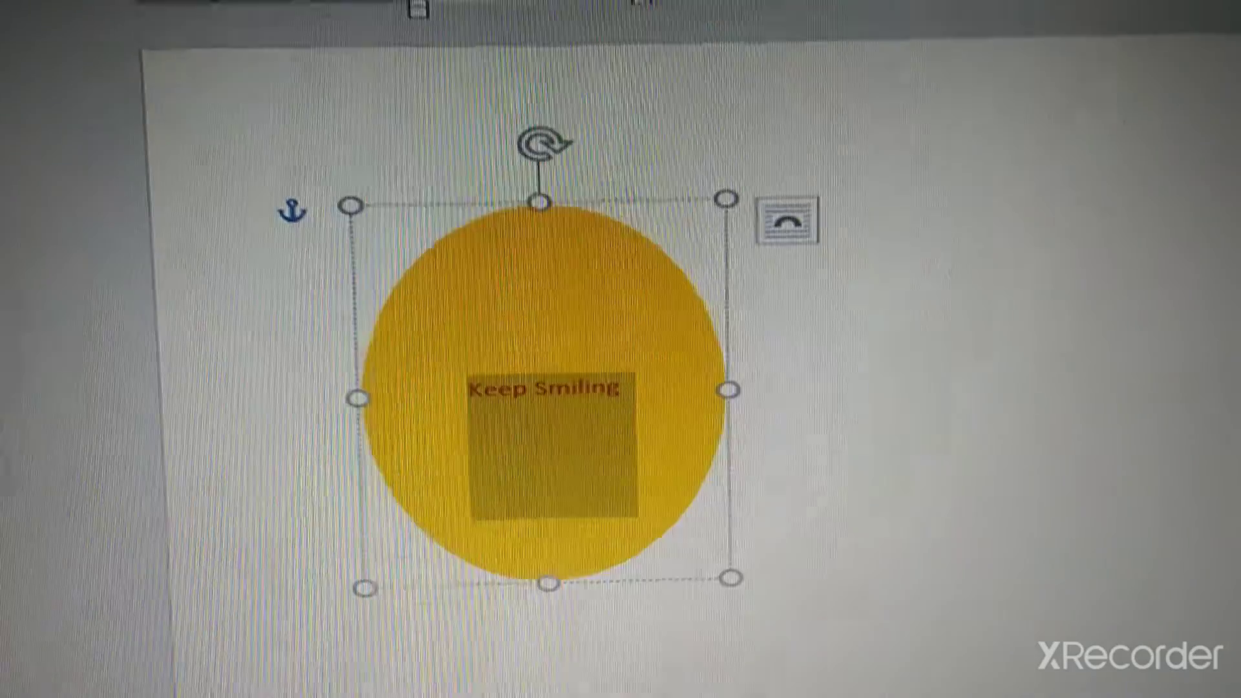
pyautogui.click(132, 108)
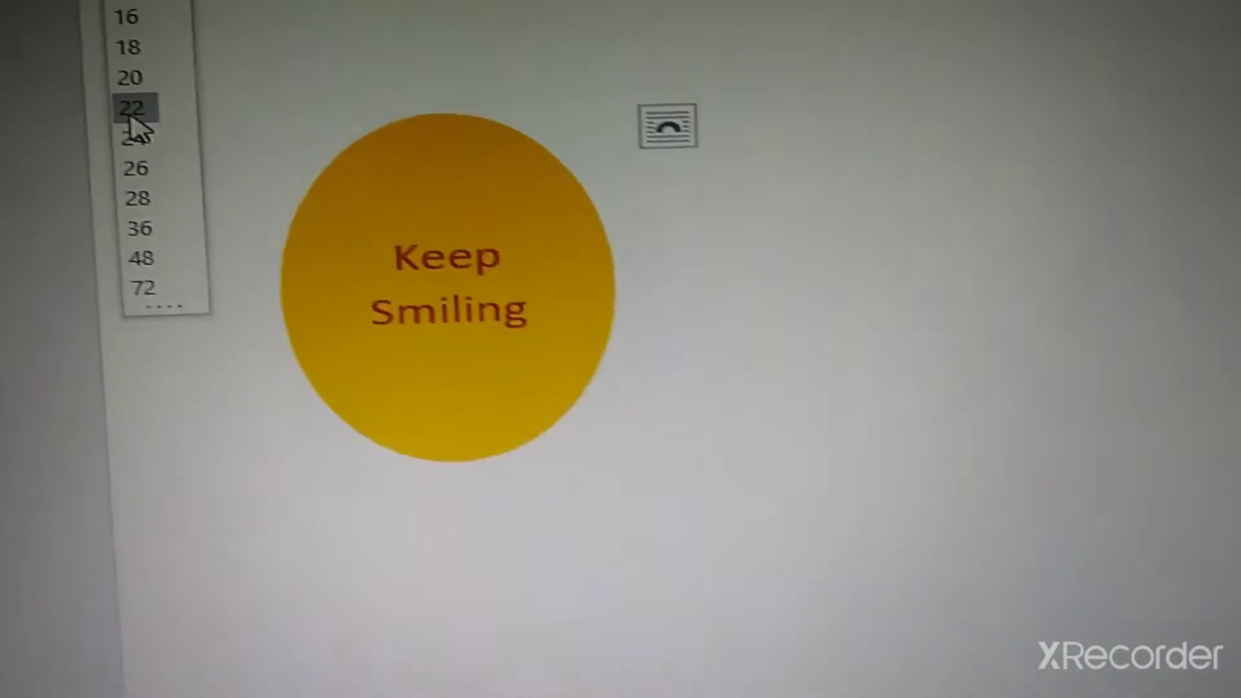
pyautogui.click(131, 108)
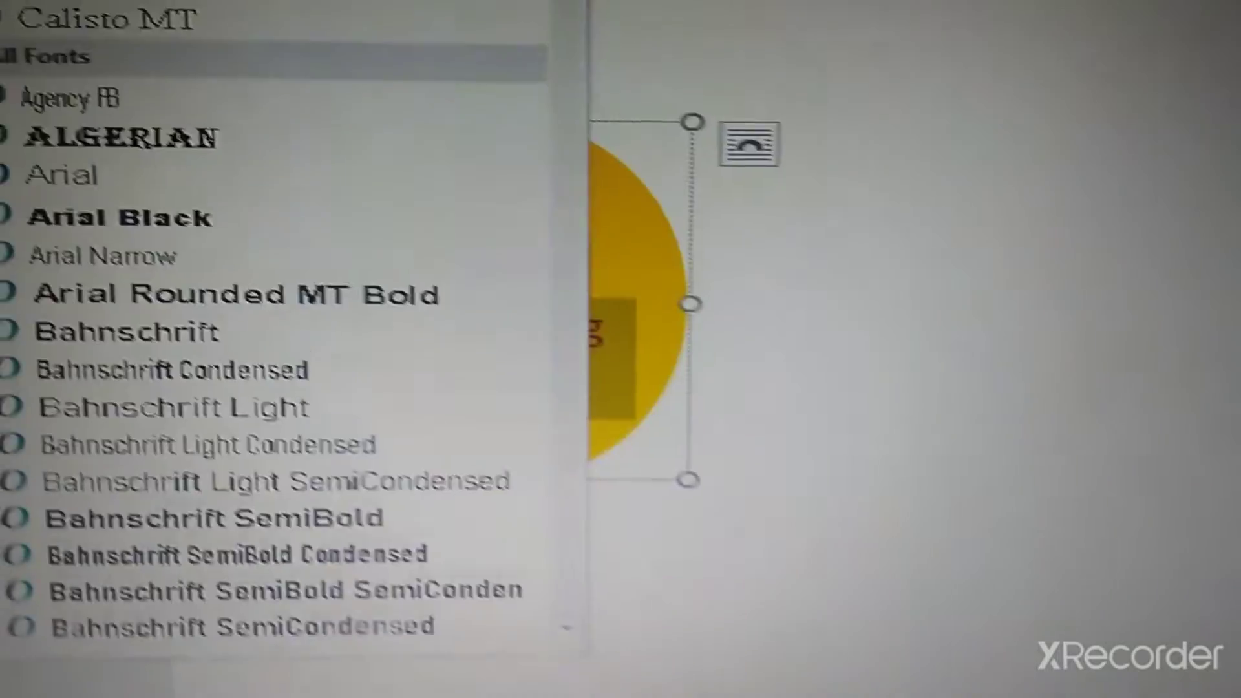
pyautogui.scroll(-3)
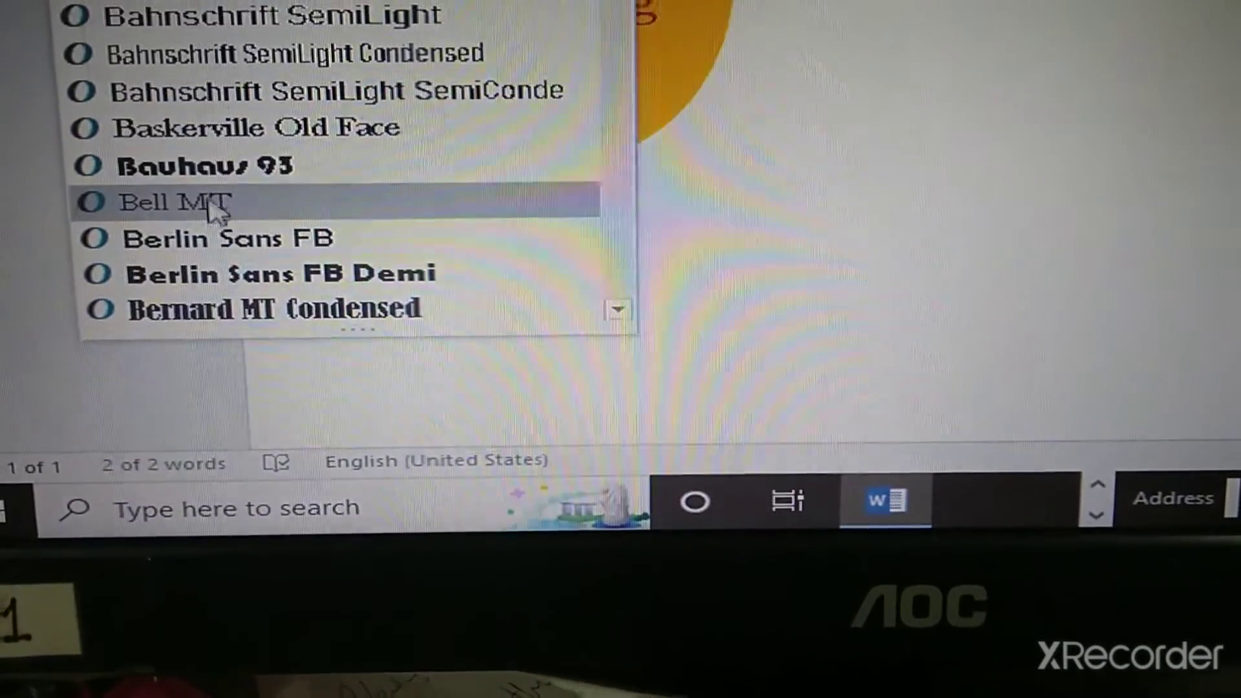
pyautogui.scroll(-3)
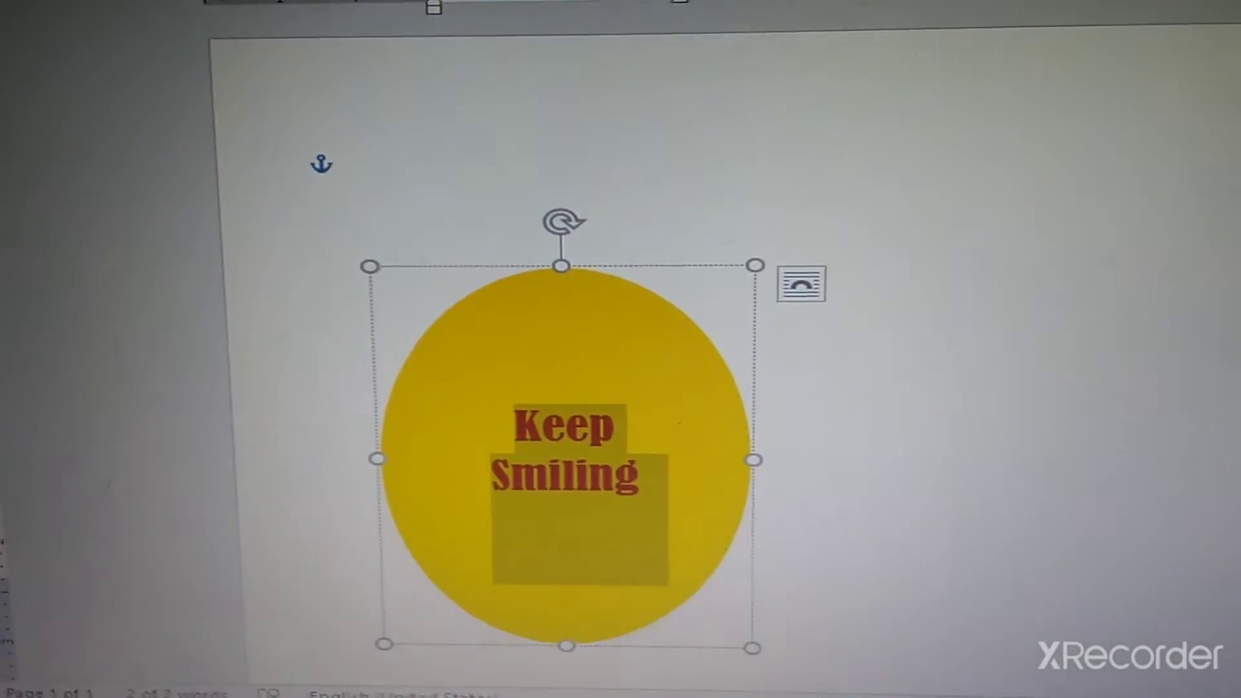
# Scroll through the font list toward a heavy serif font
pyautogui.scroll(-3)
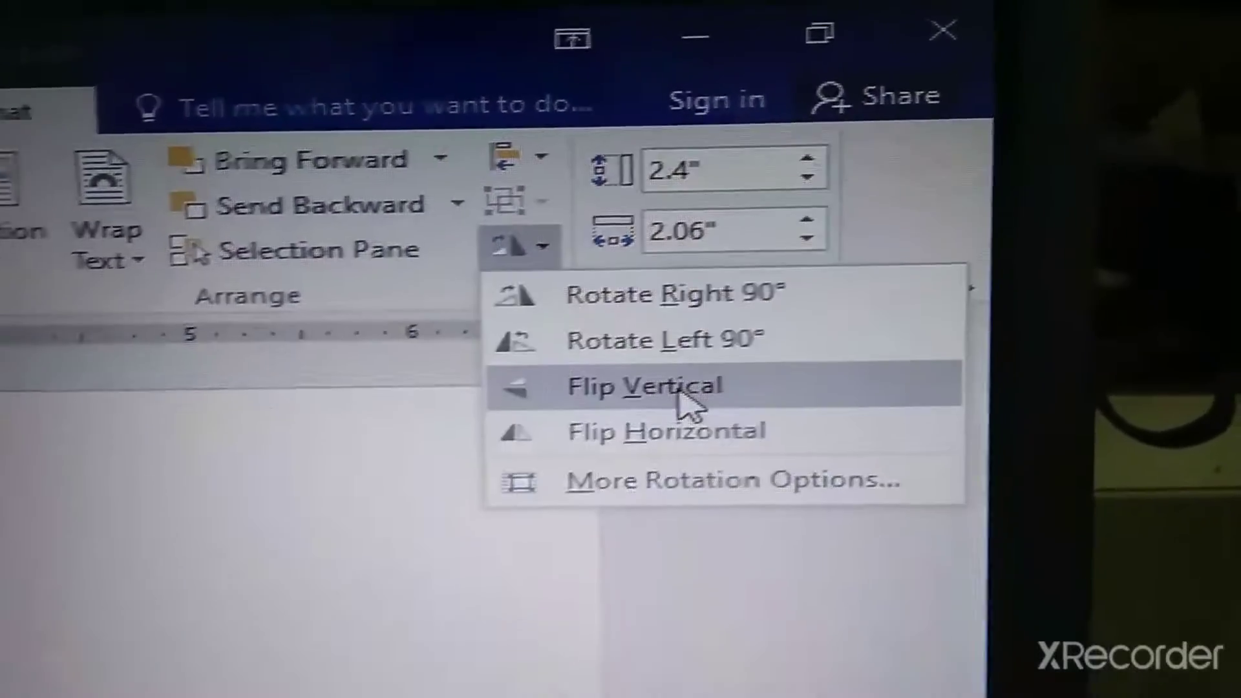
# Flip the oval vertically, then horizontally, using the Rotate options
pyautogui.click(666, 385)
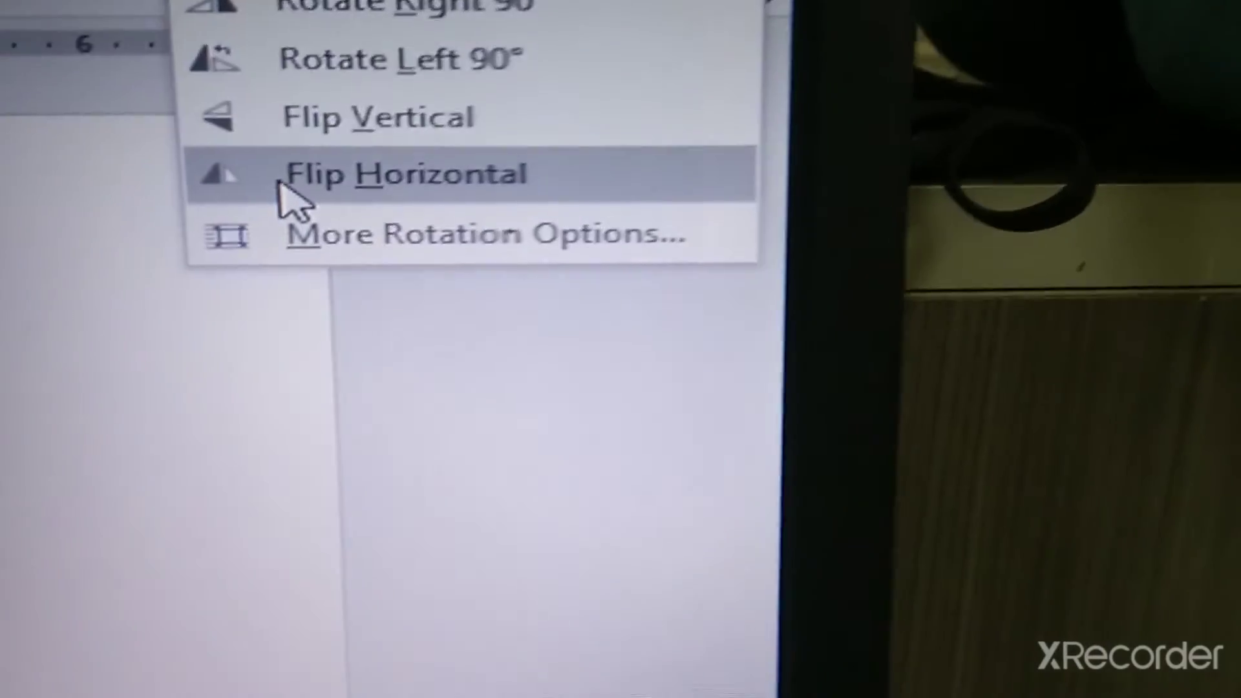
pyautogui.click(406, 174)
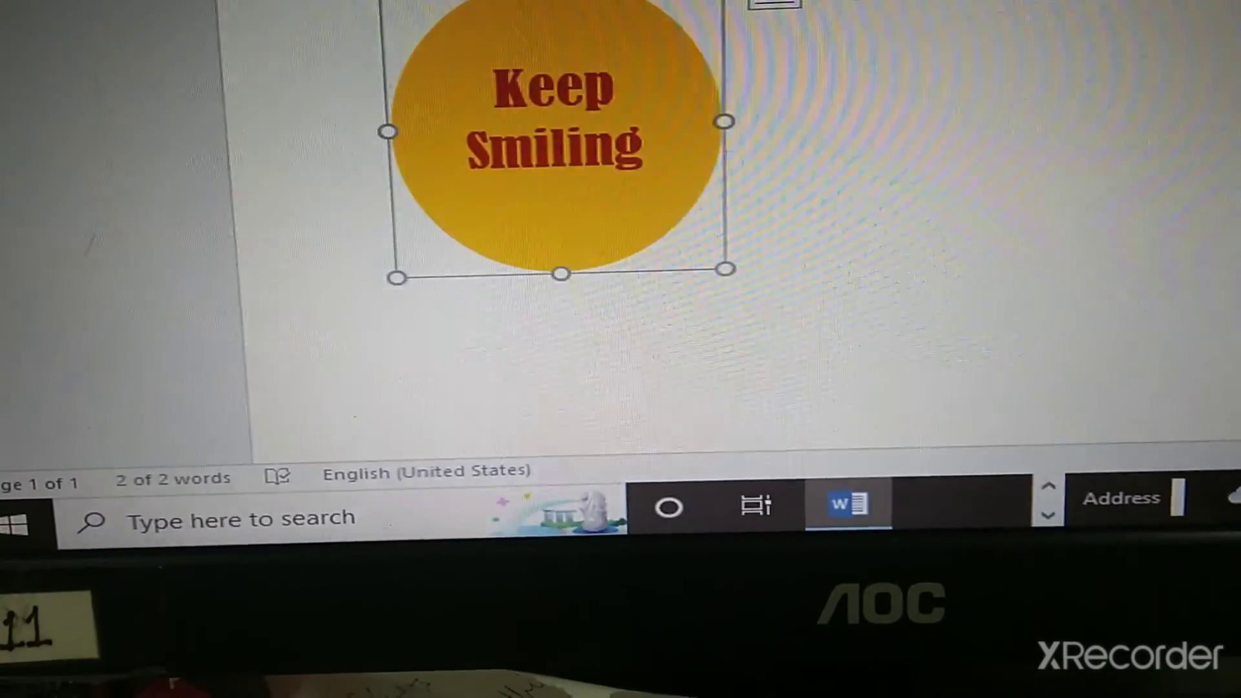